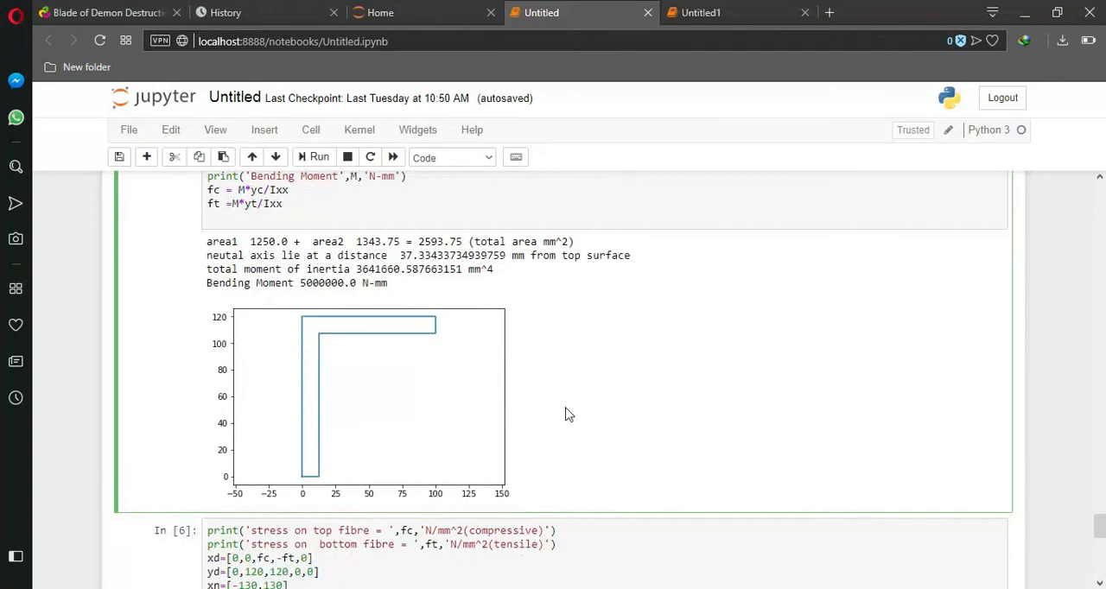
Scroll to the beam cell output: area 2593.75 mm², neutral axis 37.33 mm, inertia 3.64e6 mm⁴
scroll("down", 3)
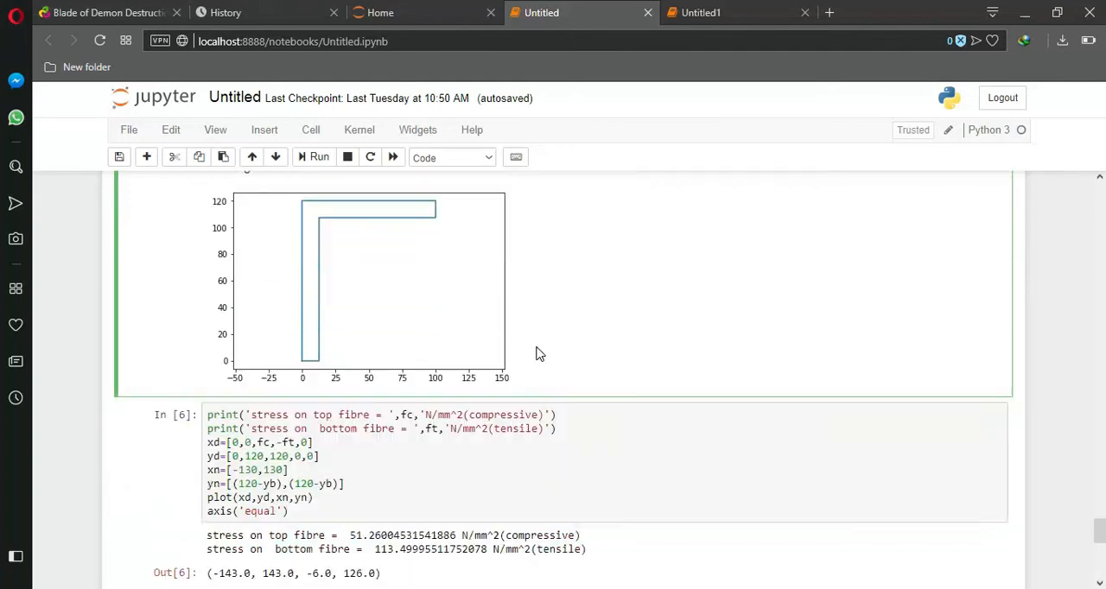
scroll("down", 3)
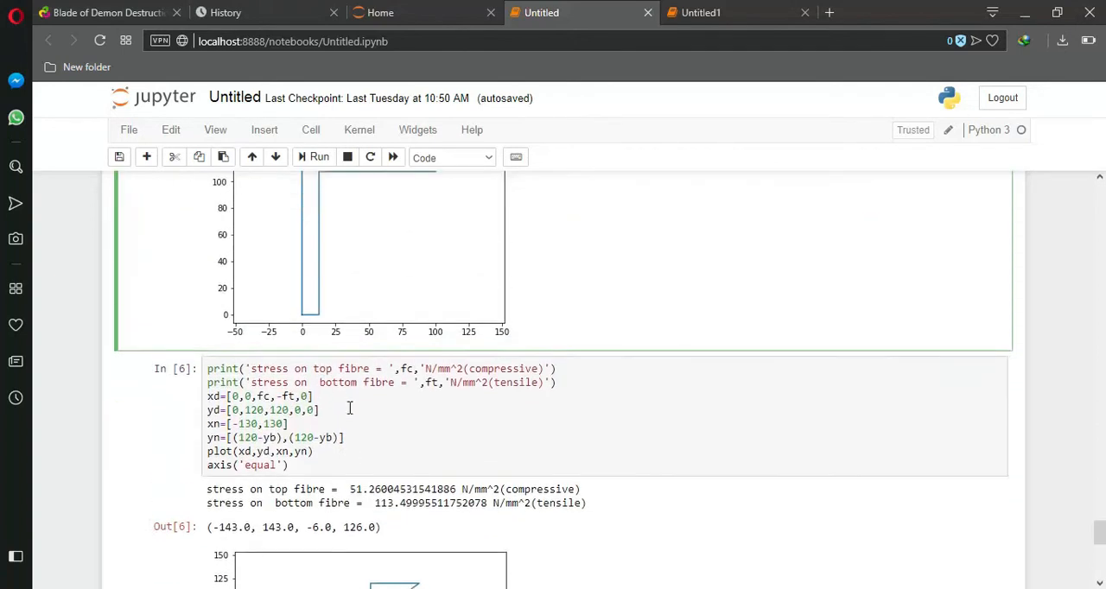
scroll("down", 3)
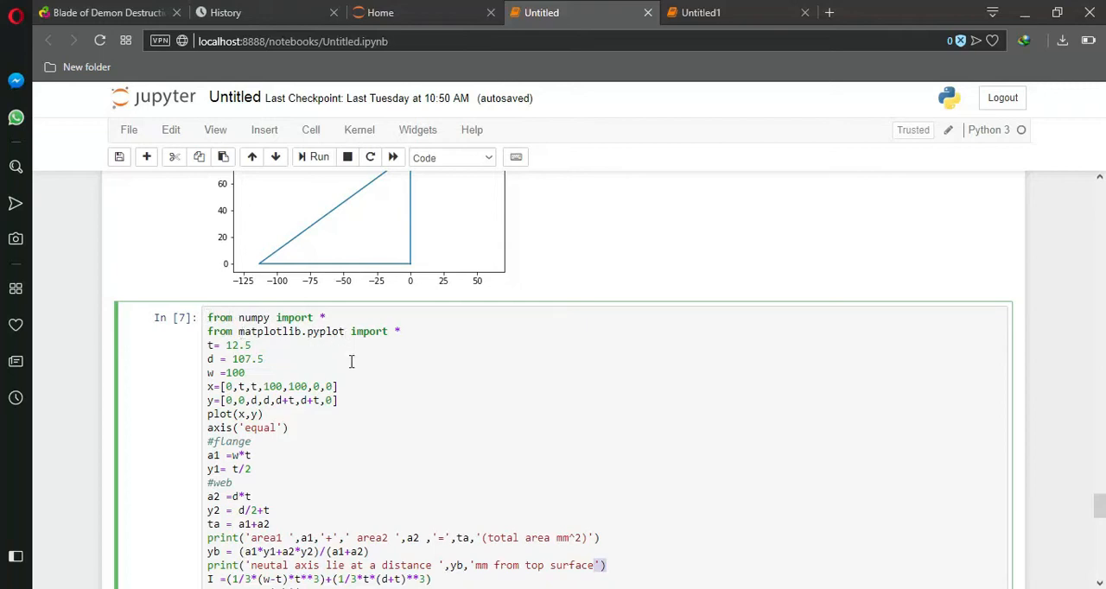
mouse_move(336, 365)
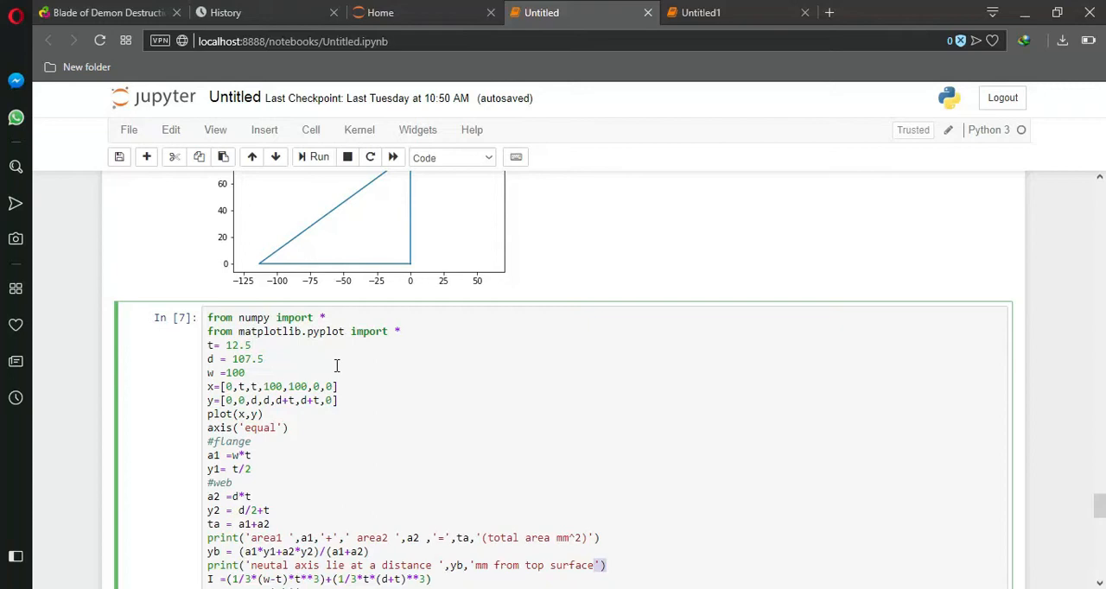
scroll("down", 3)
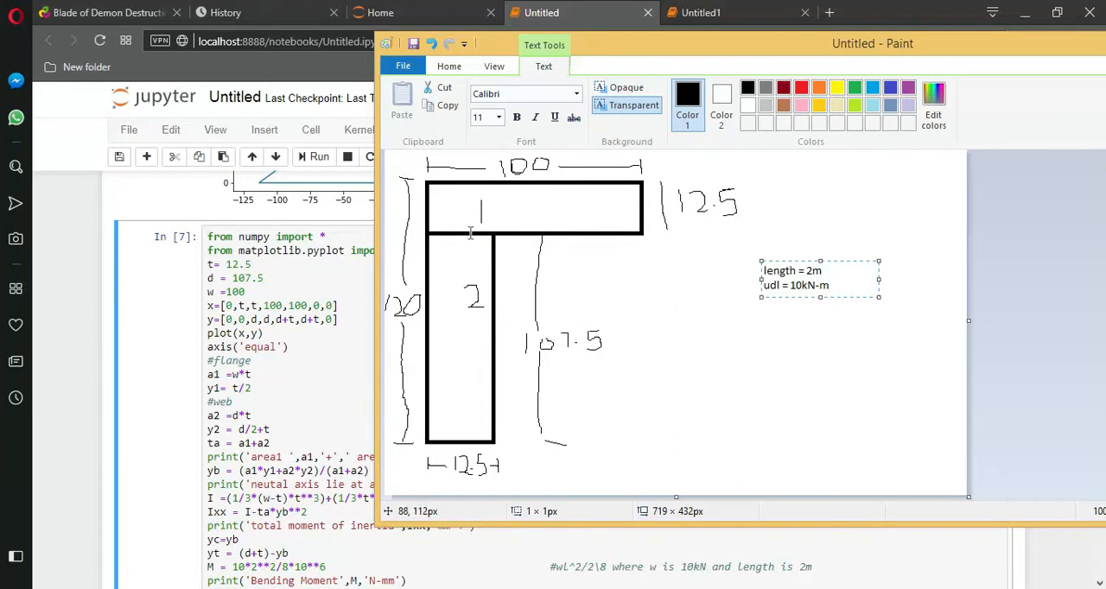
mouse_move(435, 170)
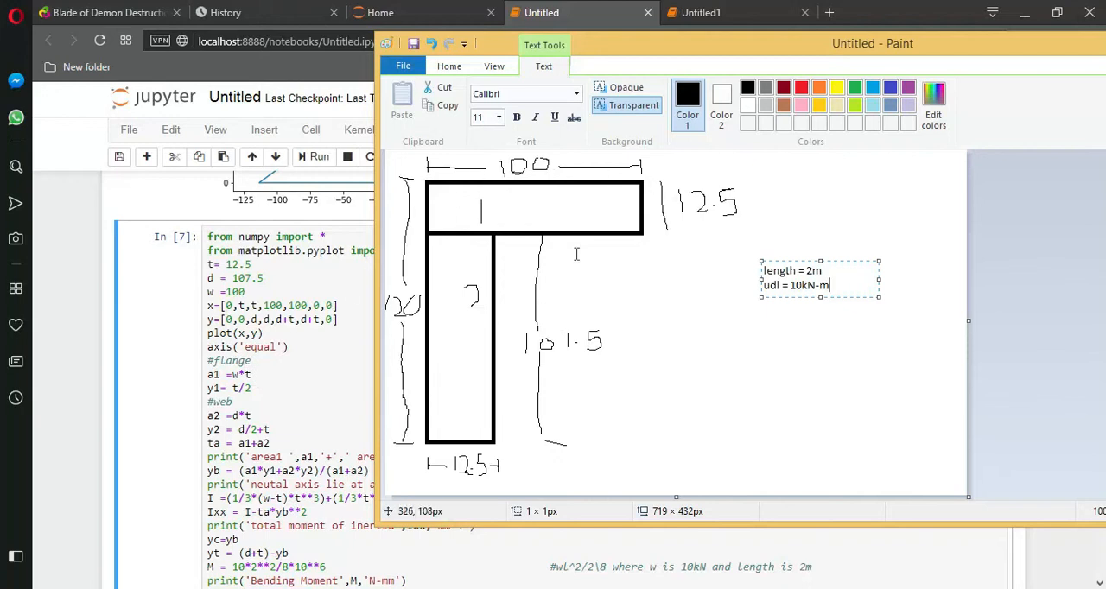
mouse_move(397, 414)
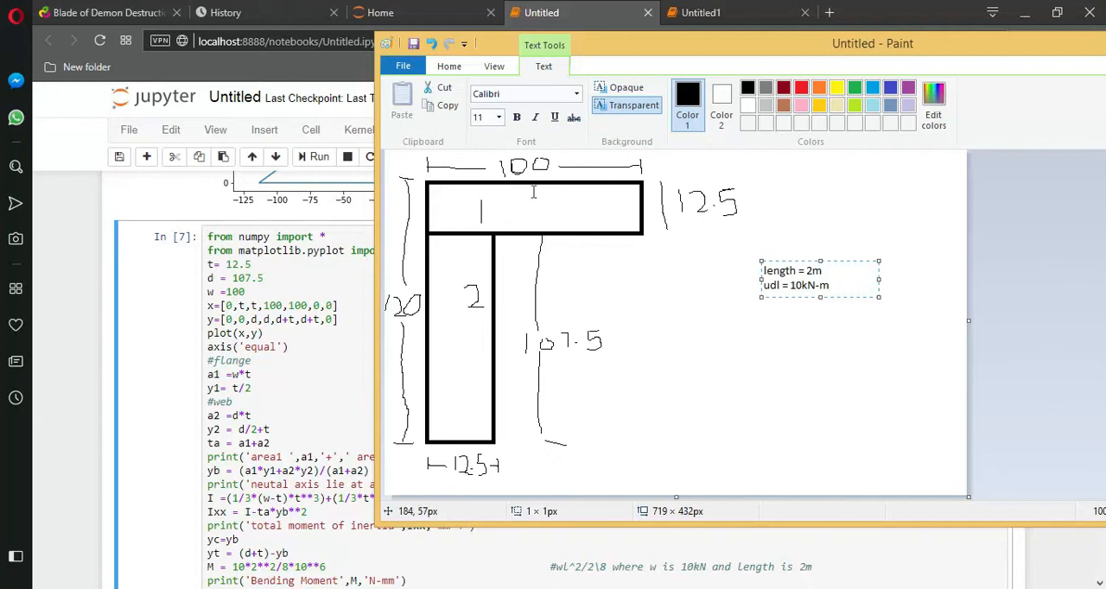
mouse_move(795, 277)
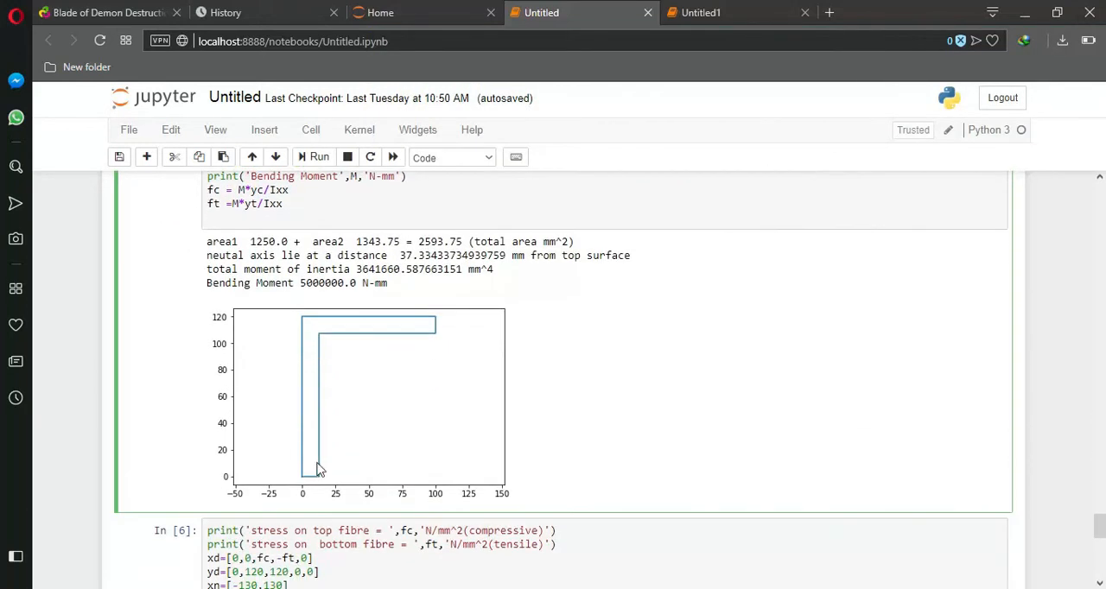
mouse_move(328, 372)
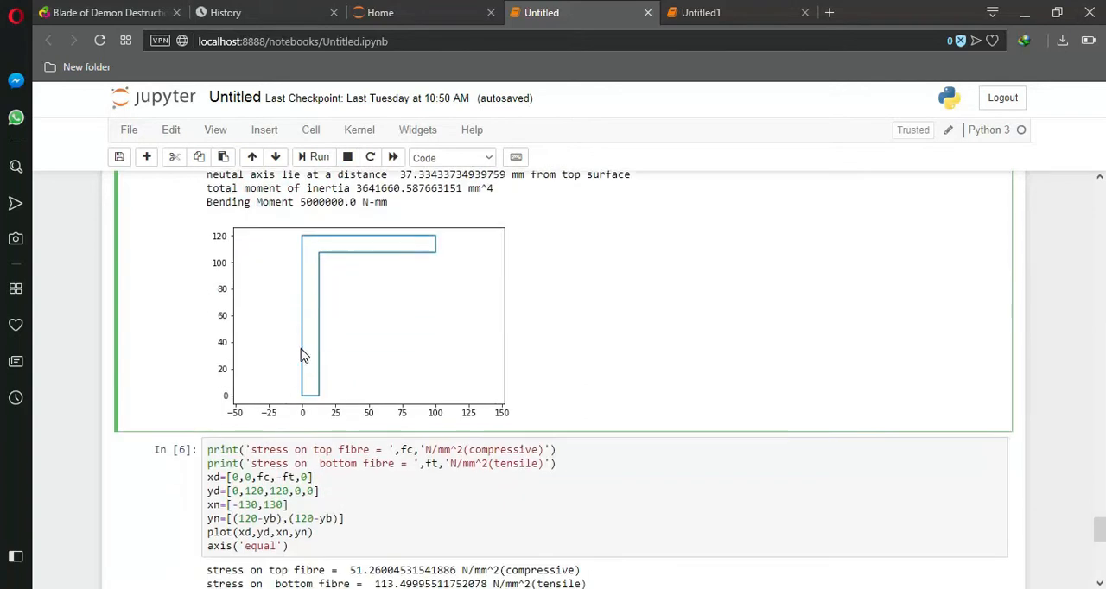
mouse_move(319, 405)
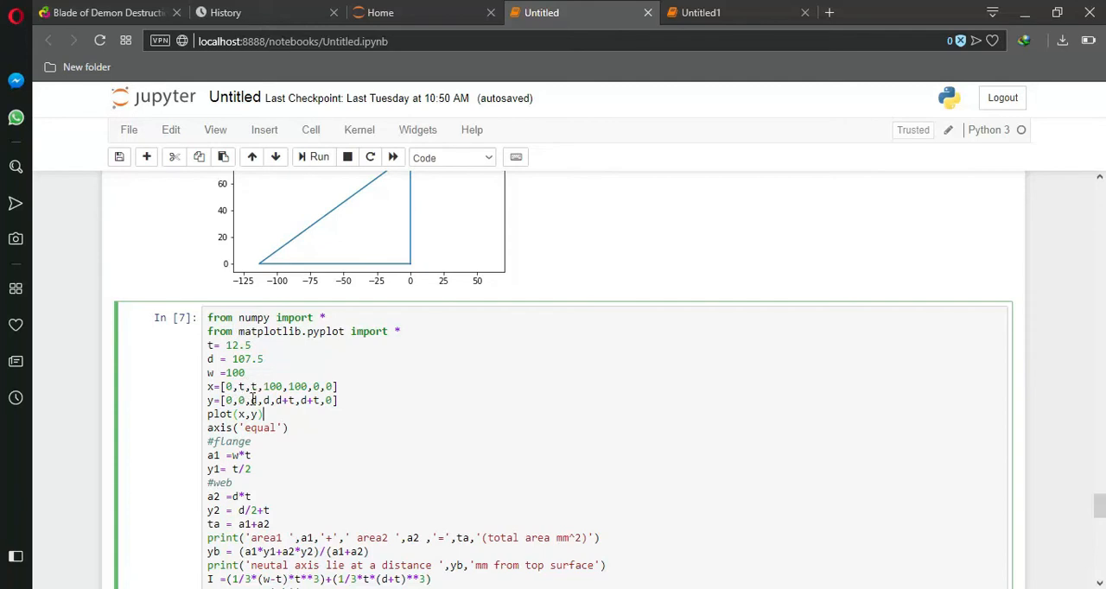
mouse_move(344, 404)
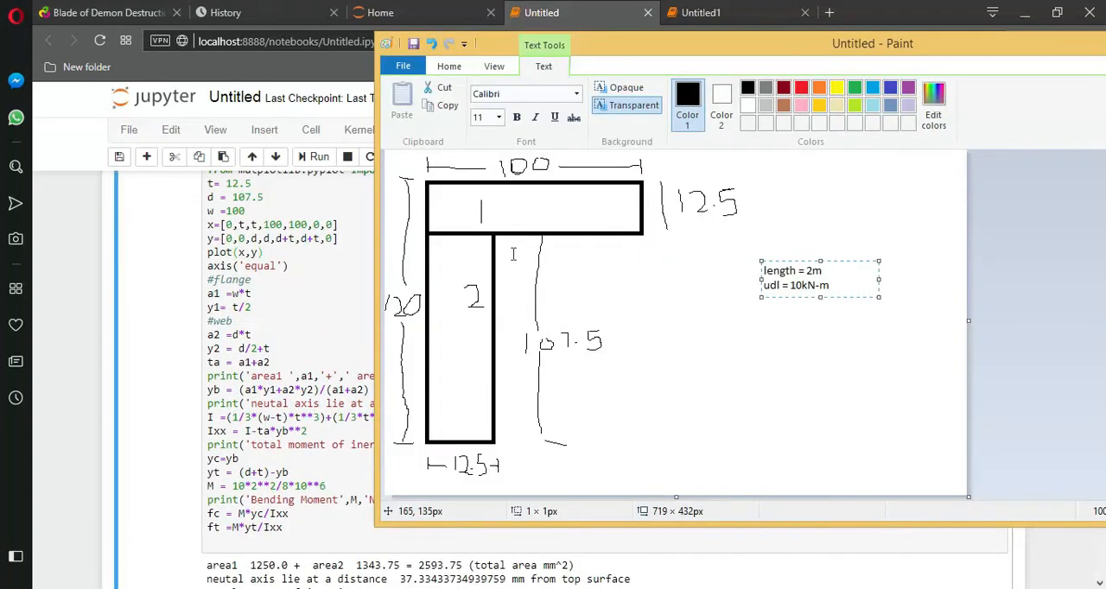
mouse_move(483, 309)
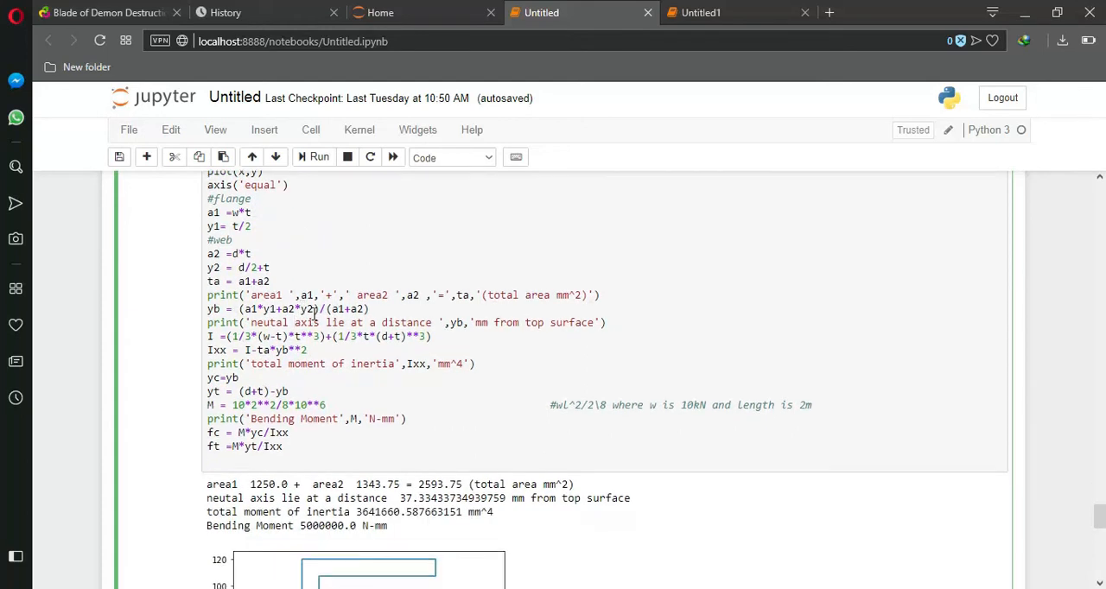
left_click(294, 322)
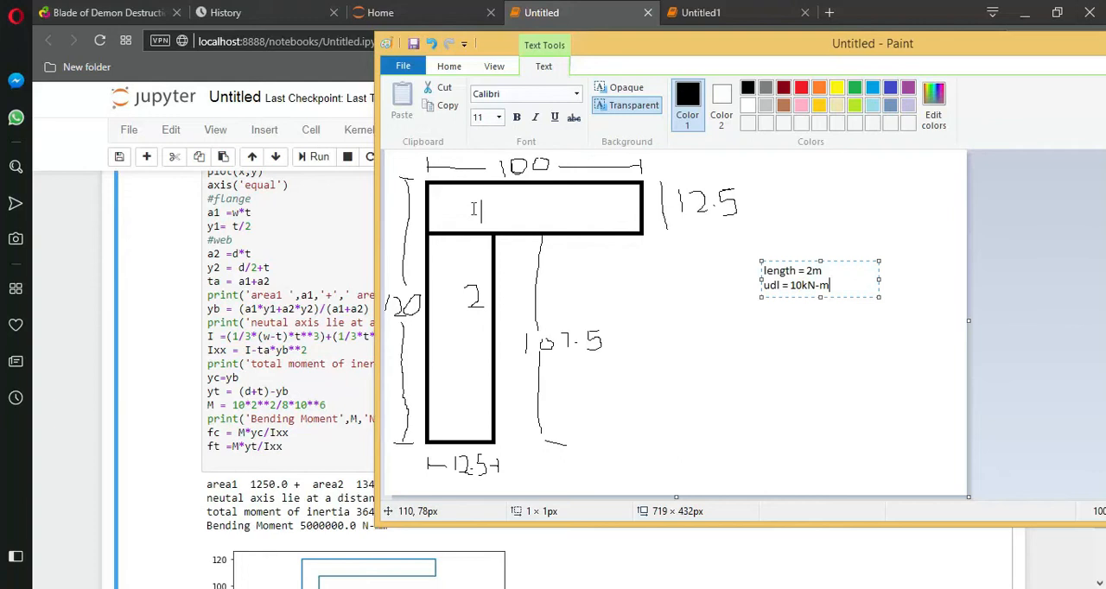
mouse_move(479, 289)
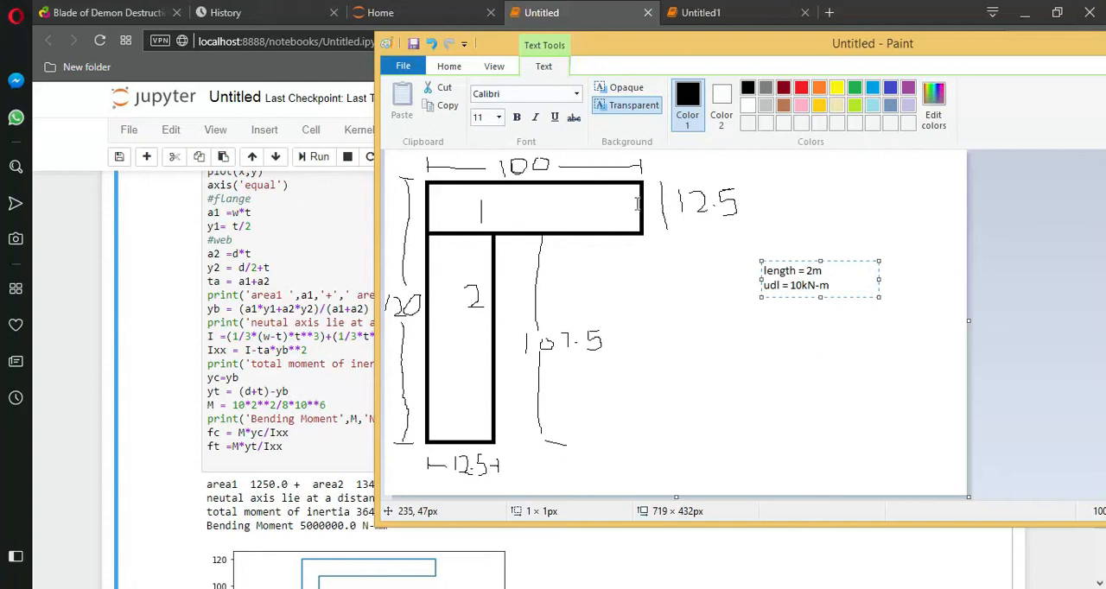
mouse_move(252, 486)
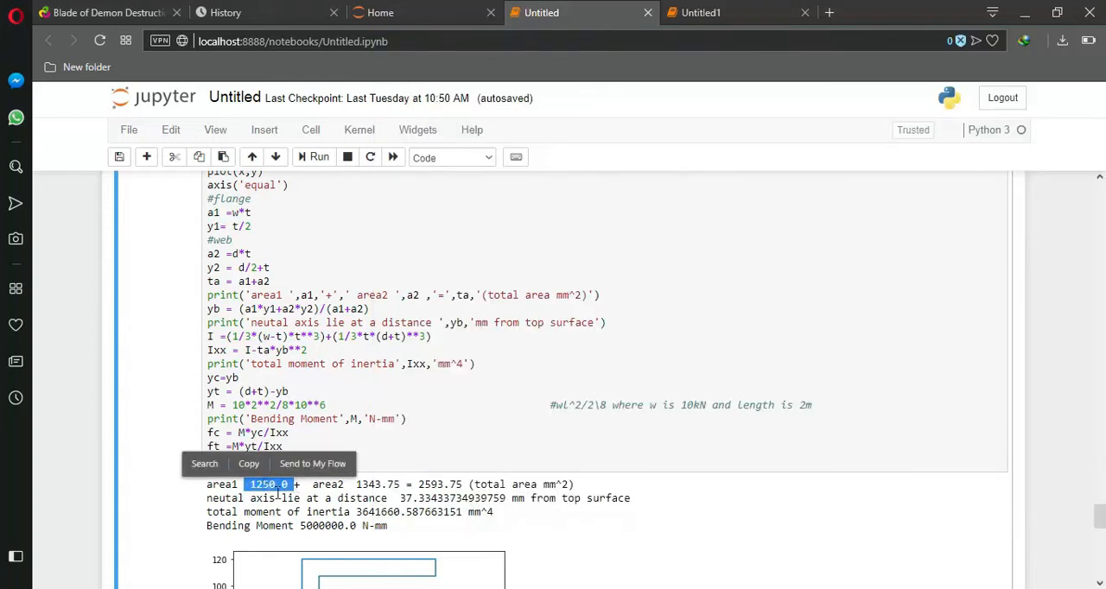
left_click(235, 251)
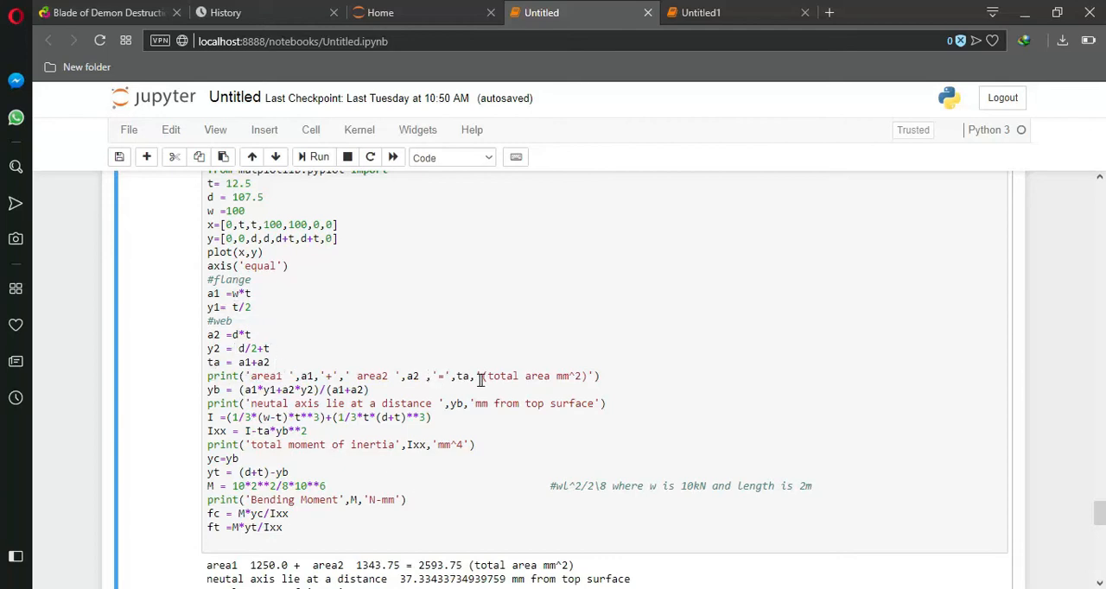
left_click(319, 157)
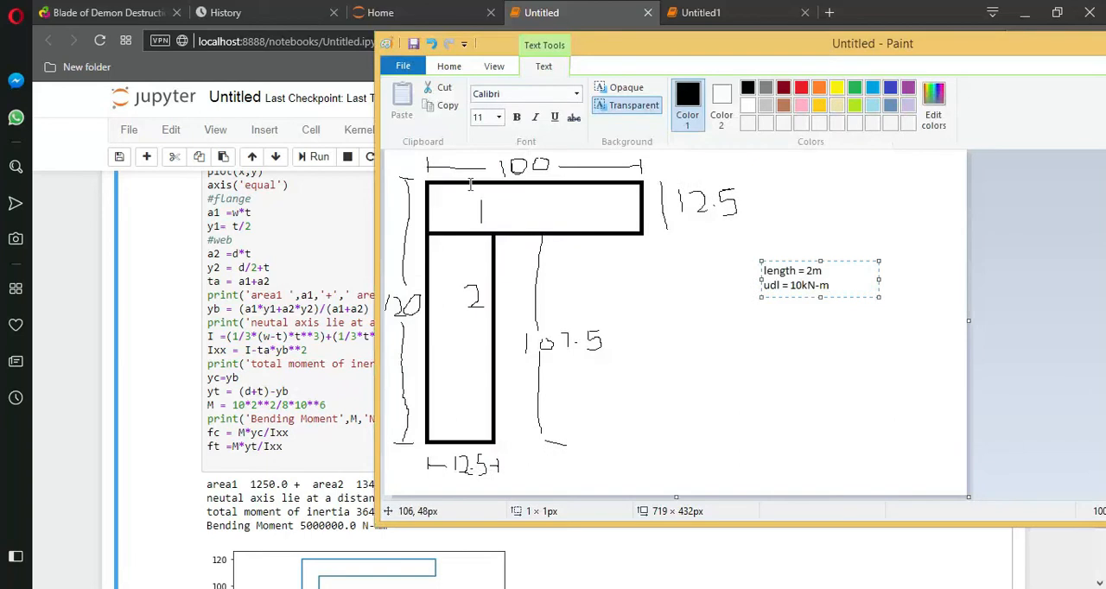
mouse_move(443, 193)
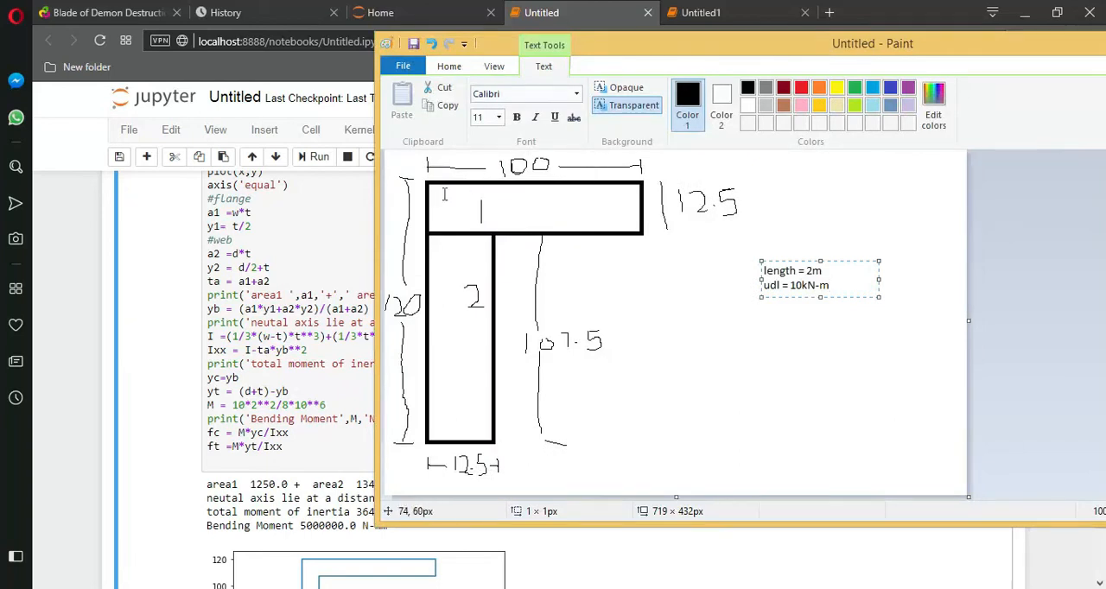
mouse_move(461, 447)
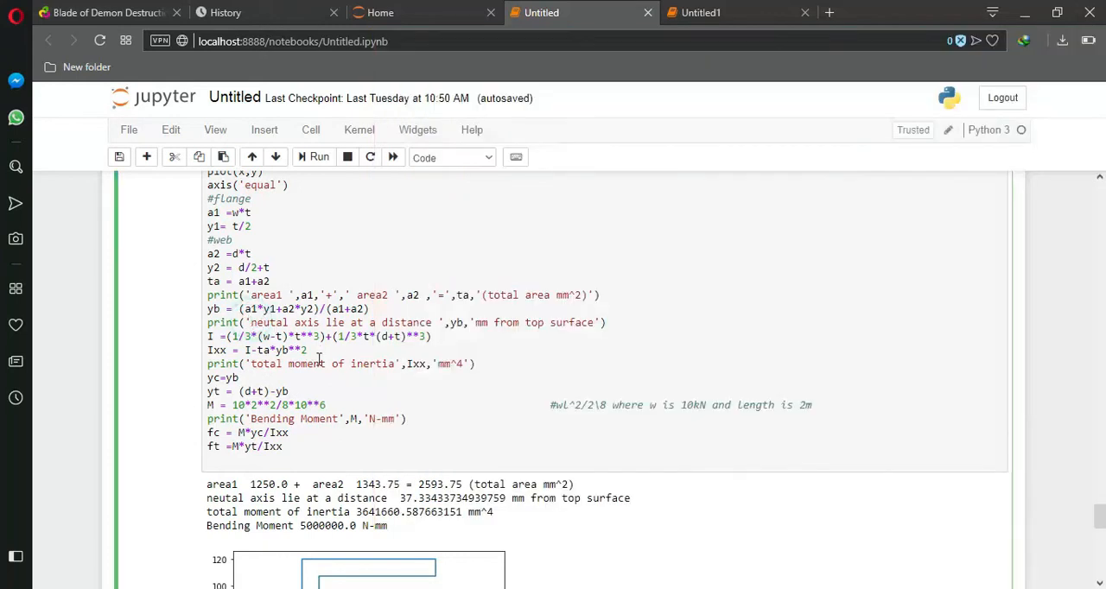
Scroll down to the bending moment line M = 10*2**2/8*10**6 and its comment
scroll("down", 3)
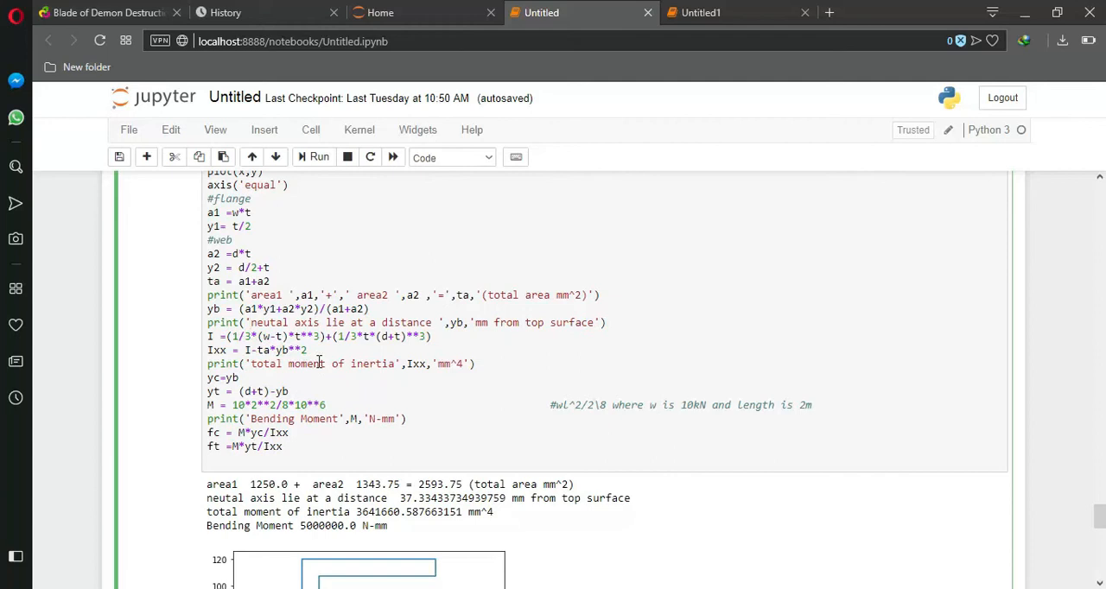
scroll("down", 3)
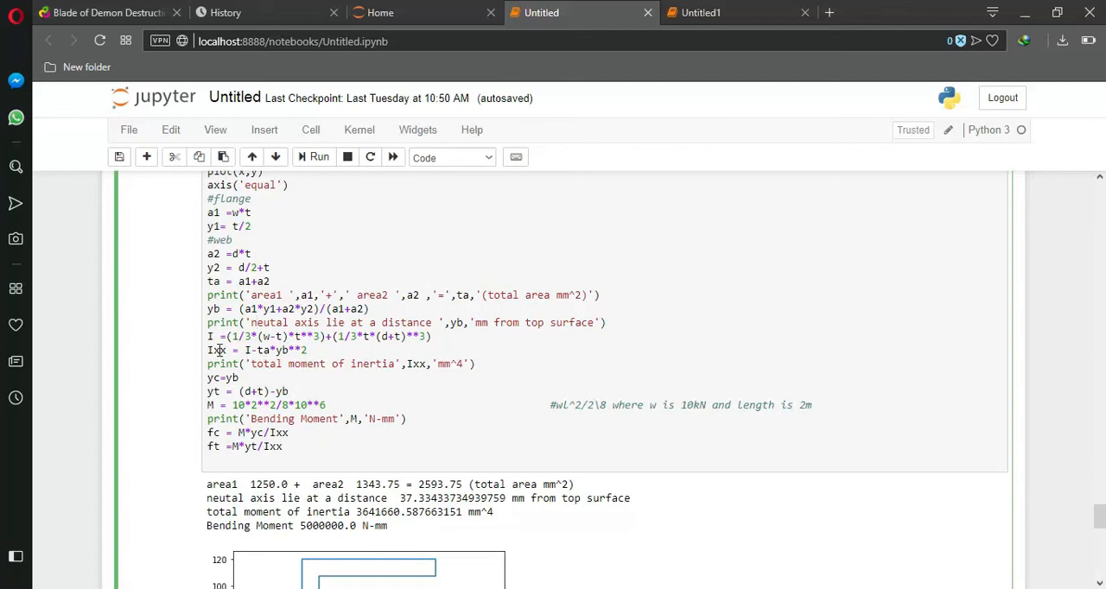
scroll("down", 3)
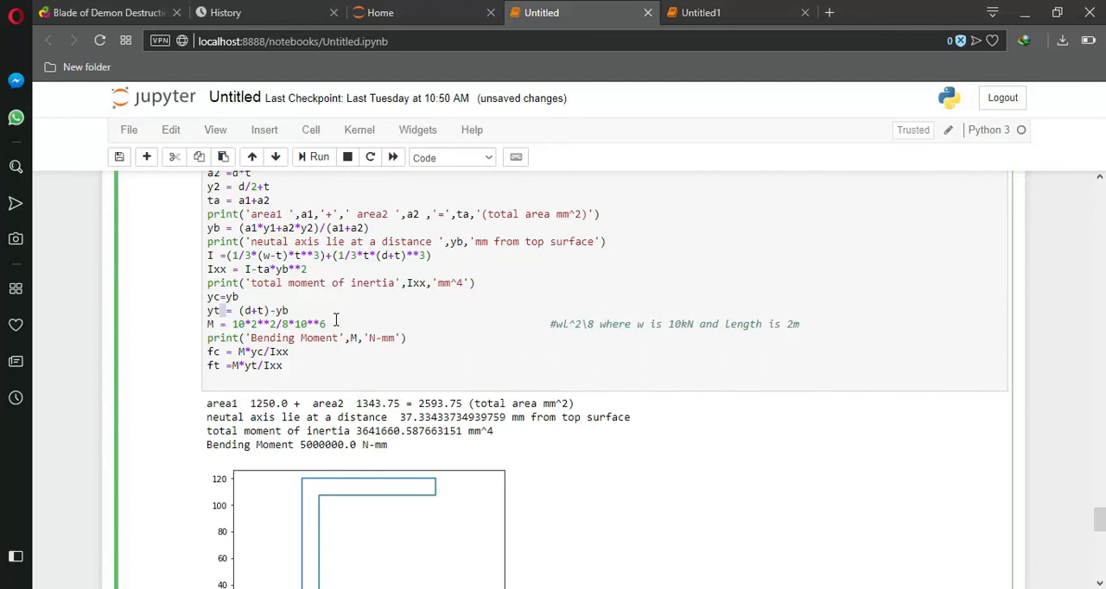
Scroll down to the In [6] cell with the fc and ft fibre stress formulas
scroll("down", 3)
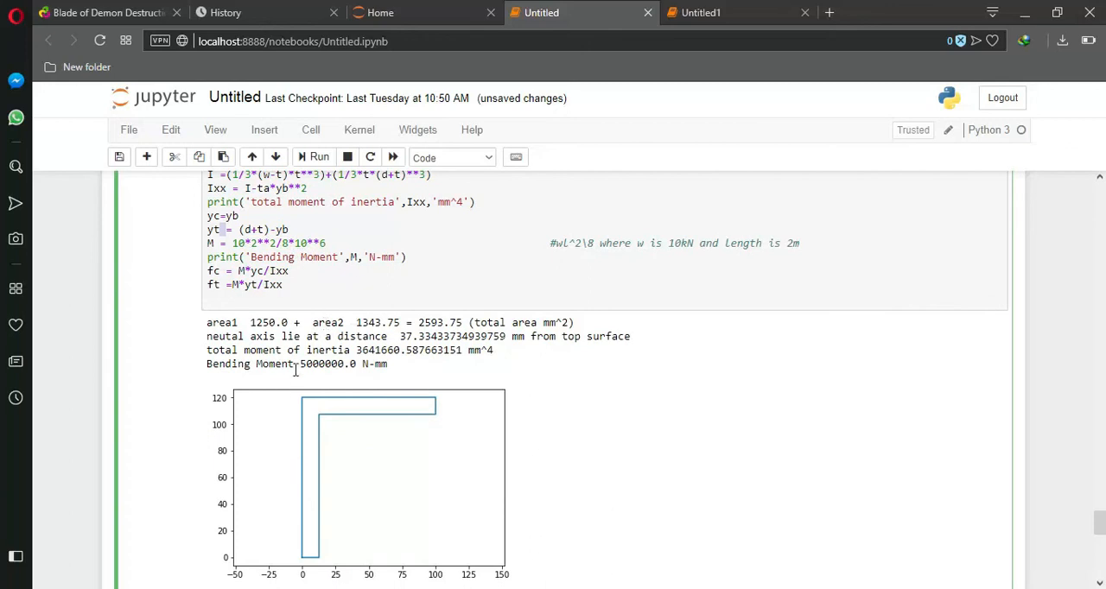
scroll("down", 3)
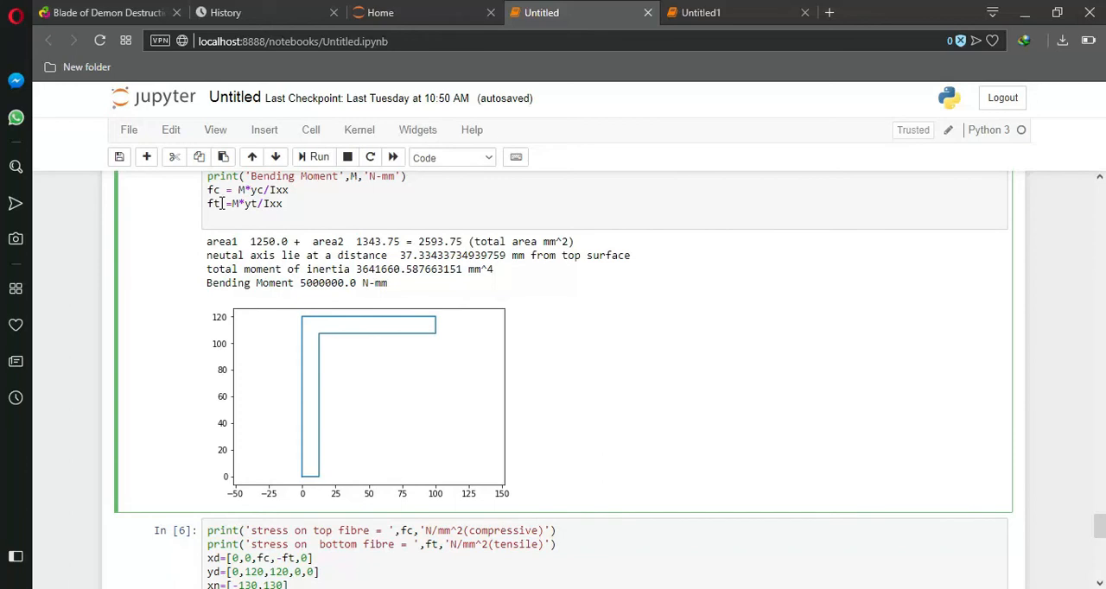
scroll("down", 3)
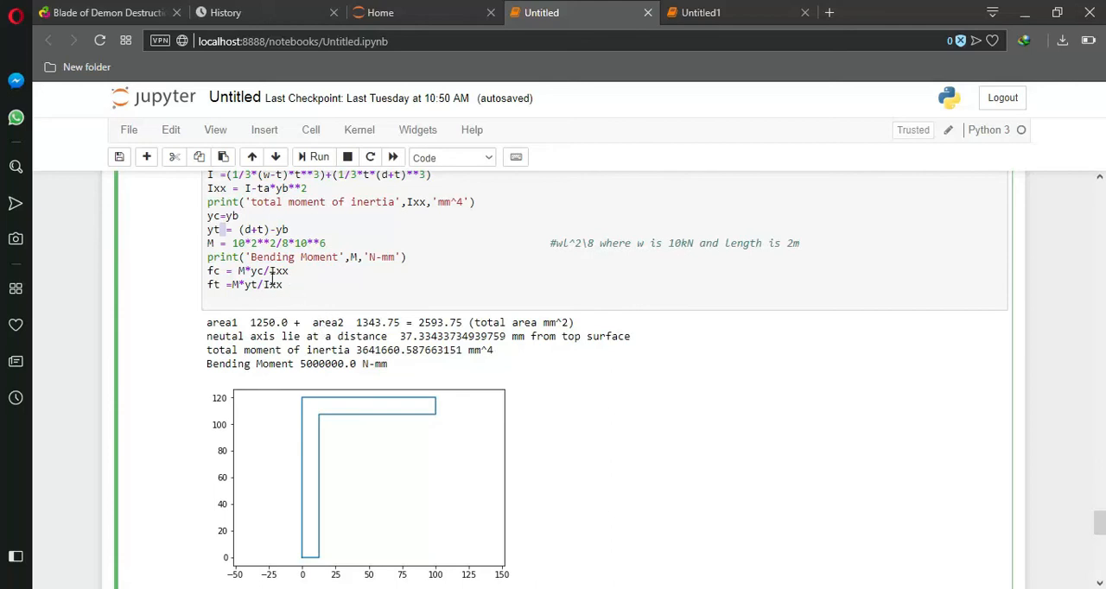
mouse_move(369, 422)
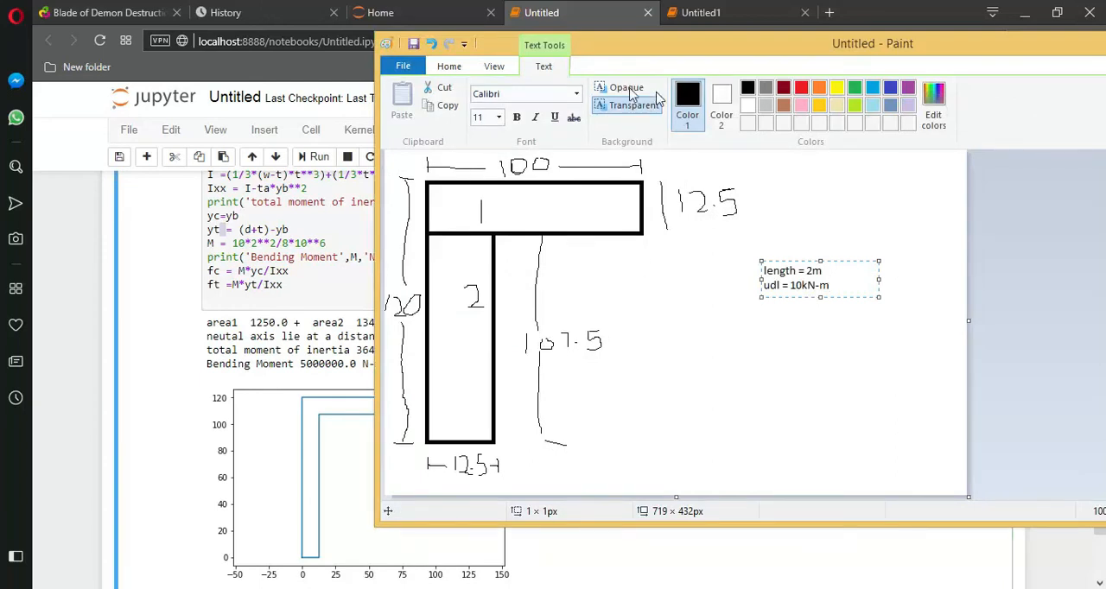
Commit the 'length = 2m, udl = 10kN-m' text note on the section sketch
left_click(448, 66)
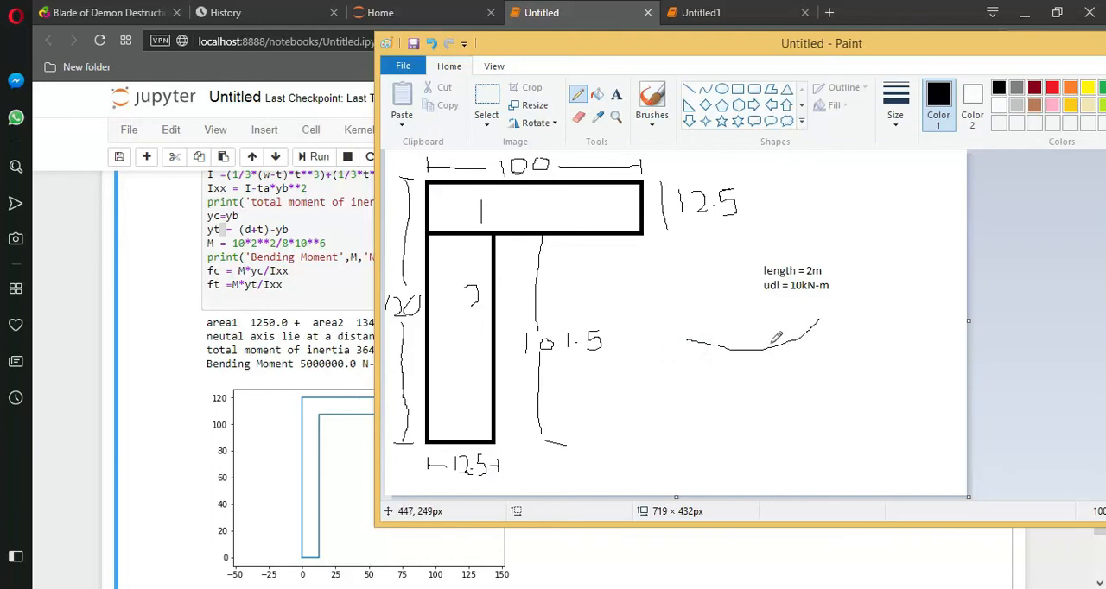
mouse_move(792, 348)
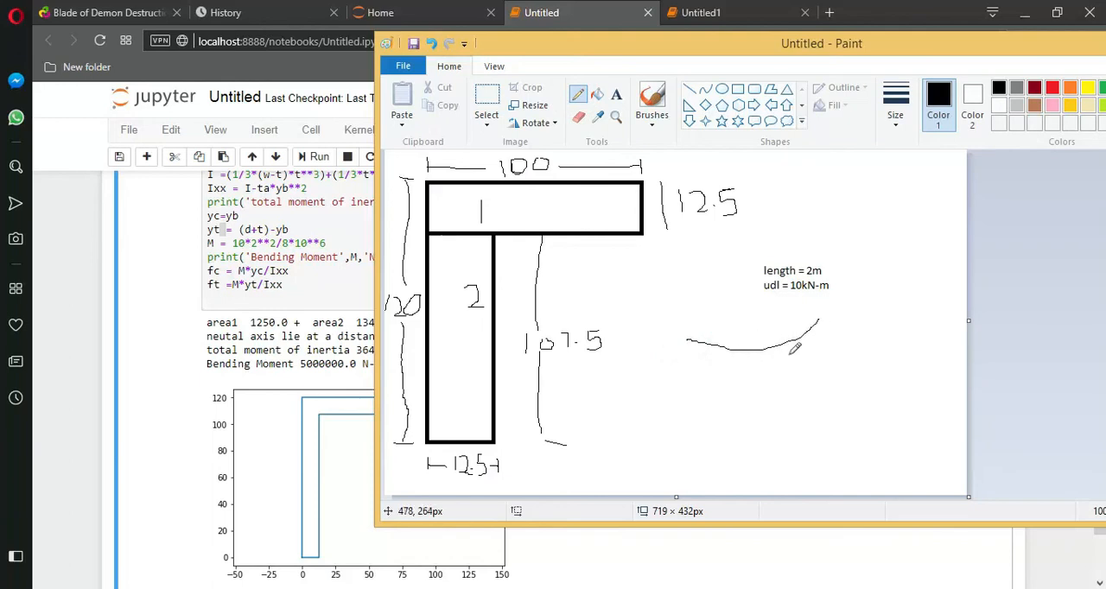
mouse_move(777, 345)
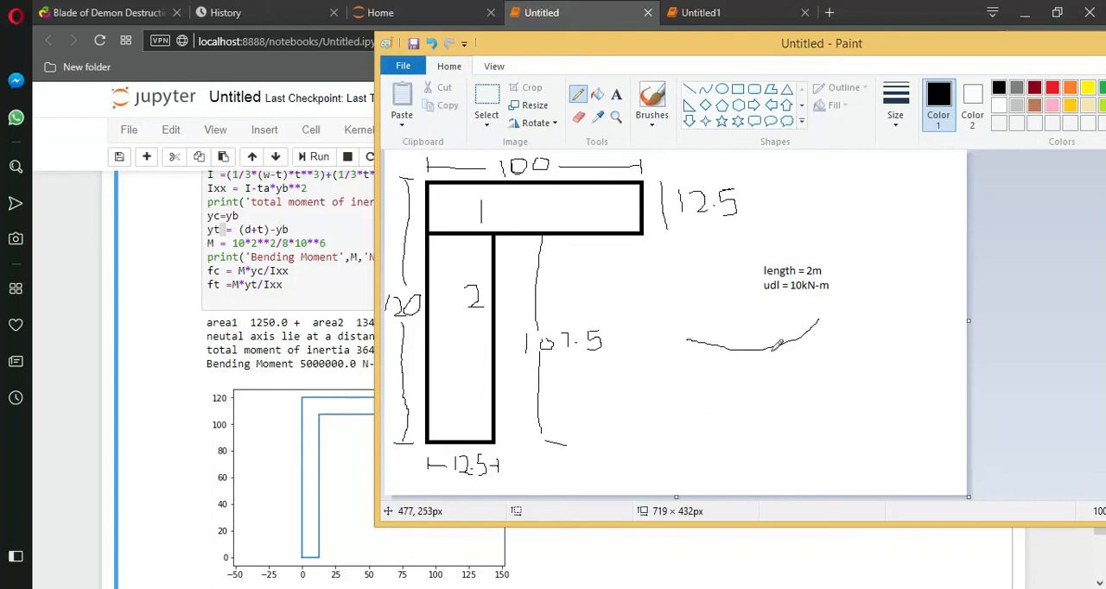
mouse_move(773, 307)
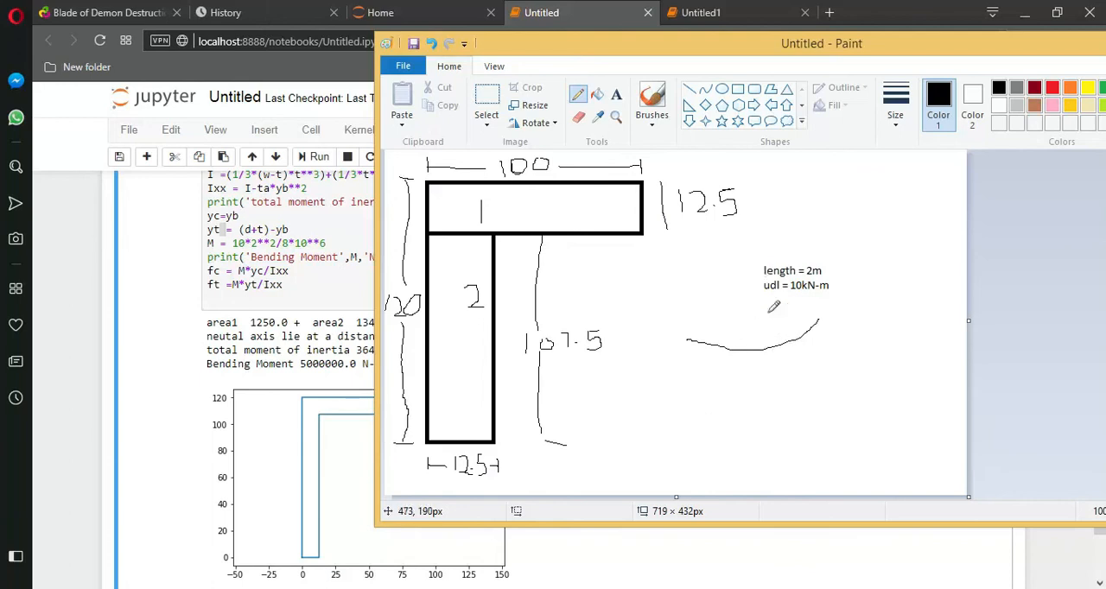
mouse_move(770, 339)
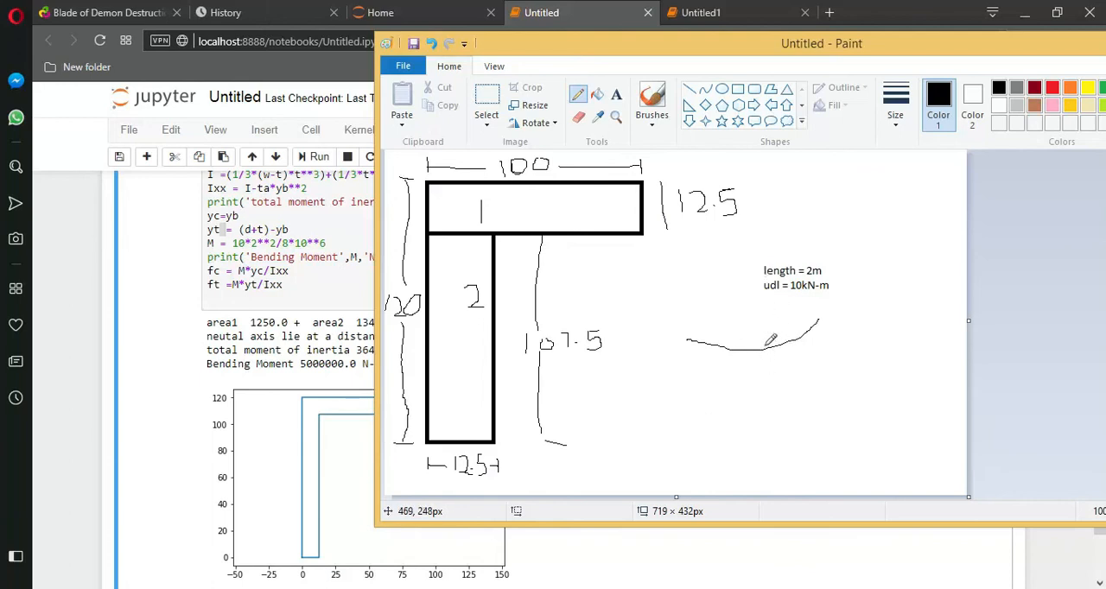
mouse_move(233, 142)
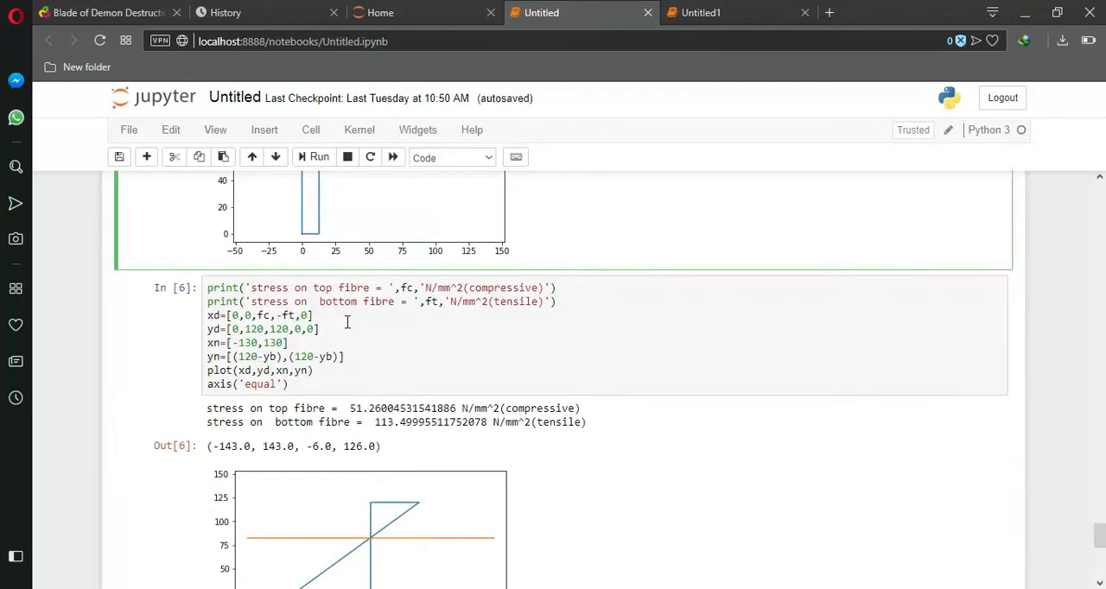
Scroll to the top and bottom fibre stress results and the stress distribution plot
scroll("down", 3)
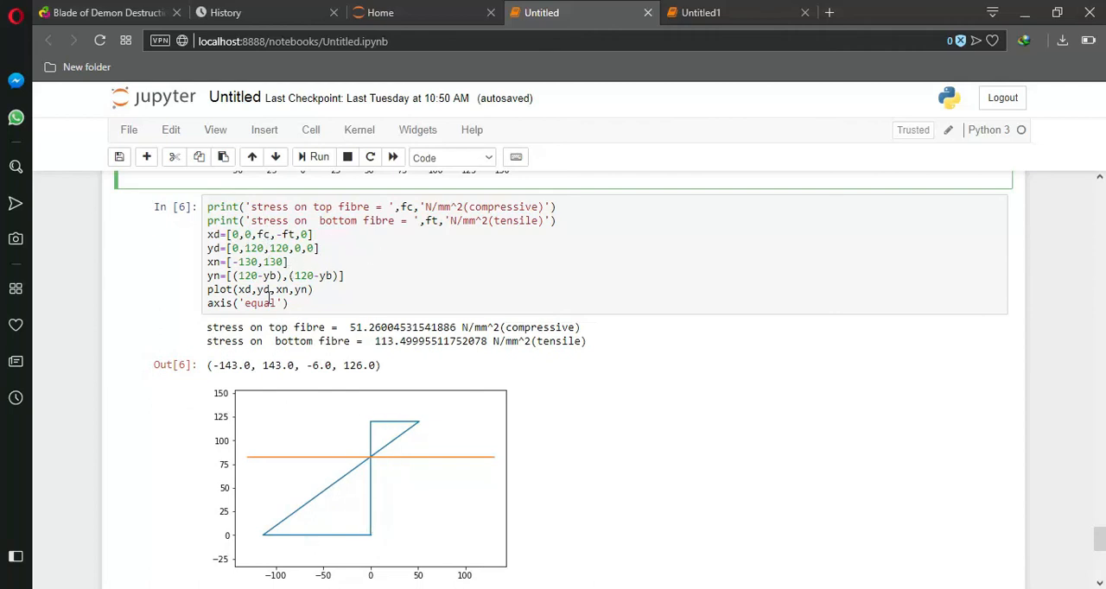
mouse_move(281, 386)
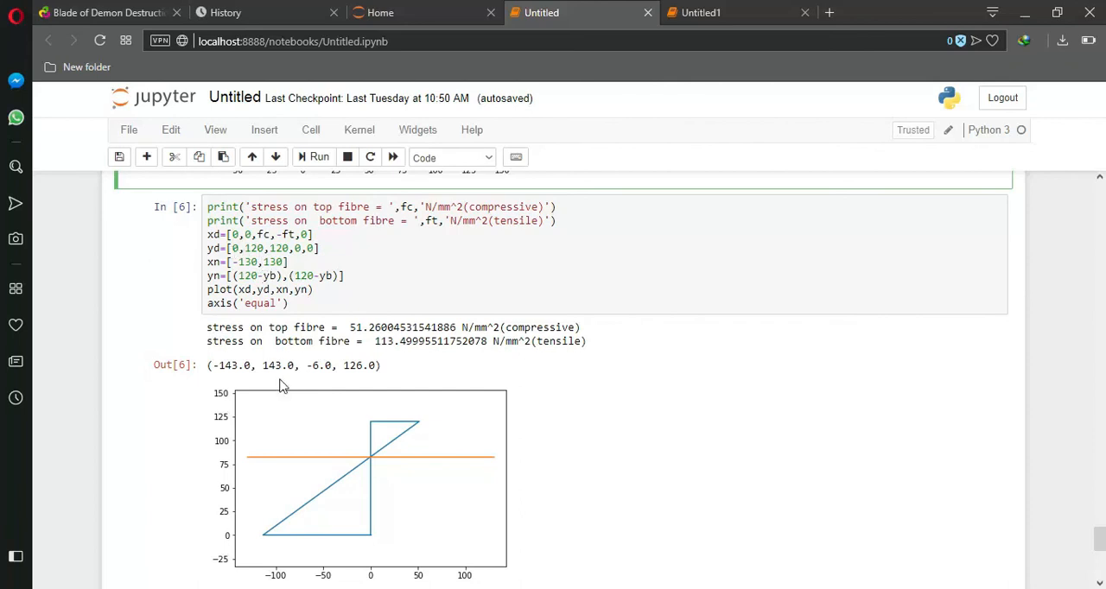
scroll("down", 3)
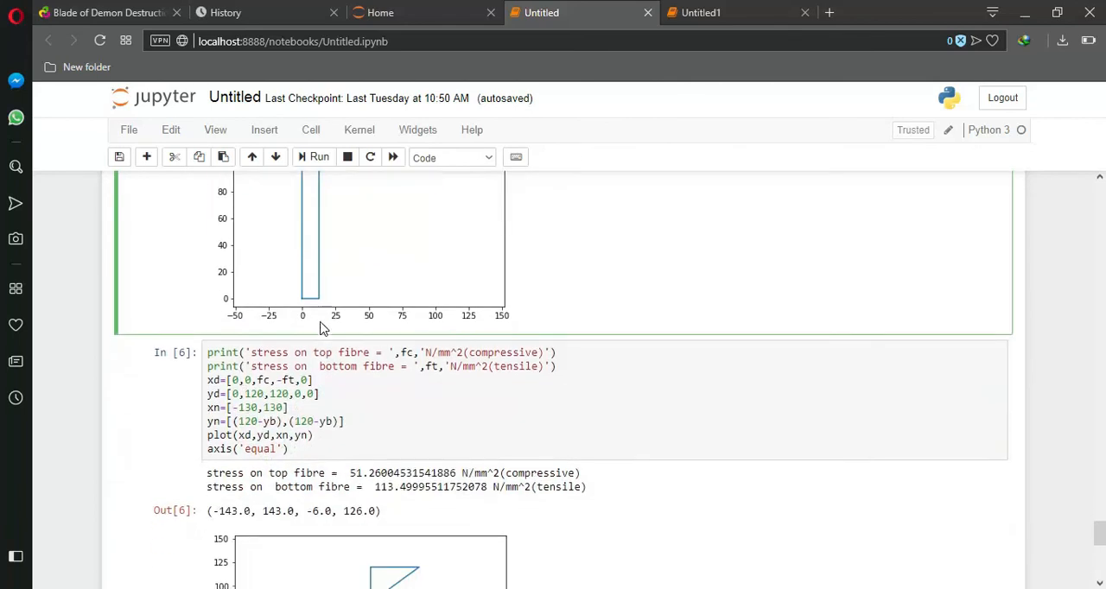
scroll("down", 3)
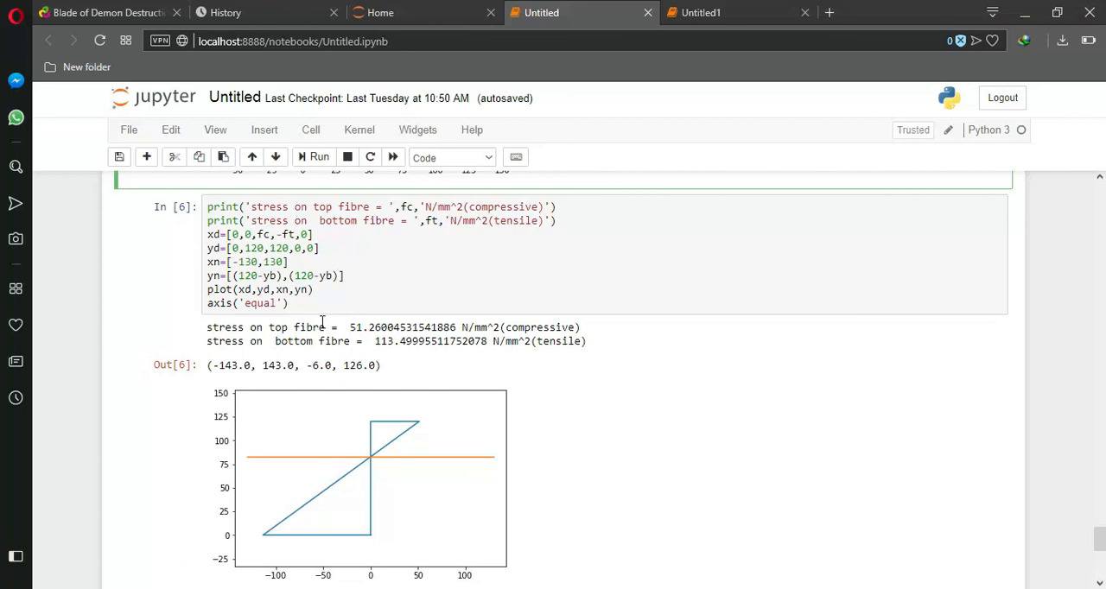
mouse_move(456, 489)
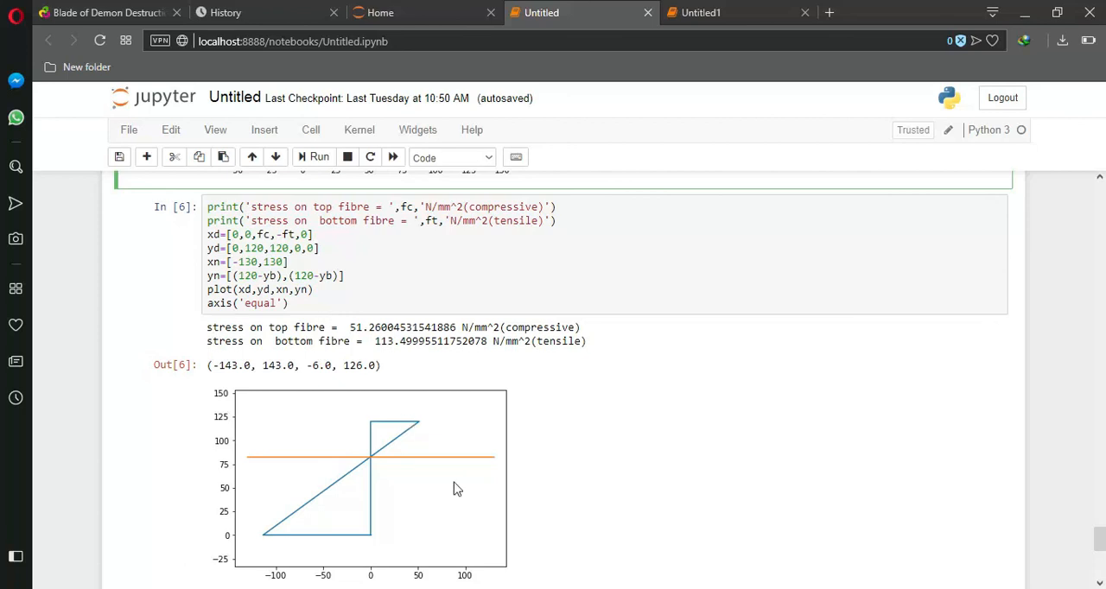